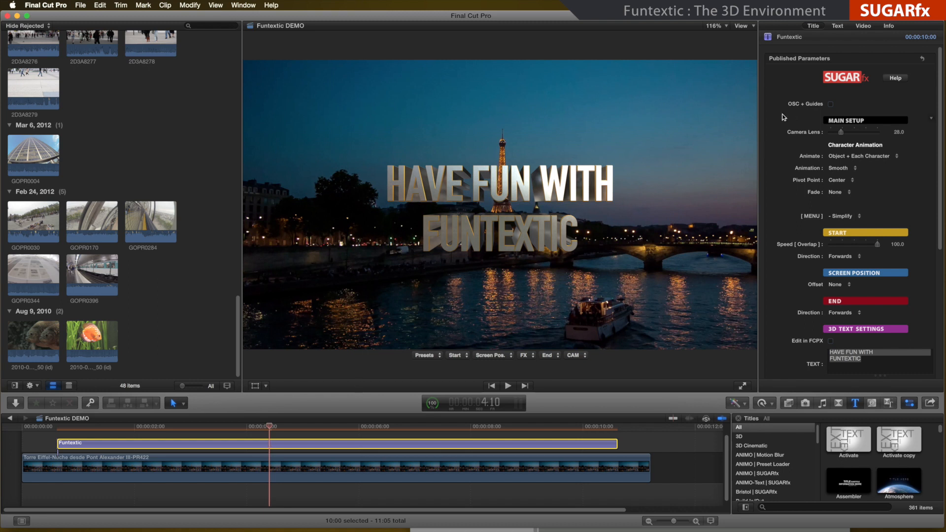
- Tick OSC + Guides to show the Funtextic title's on-screen controls and 3D guides
click(829, 104)
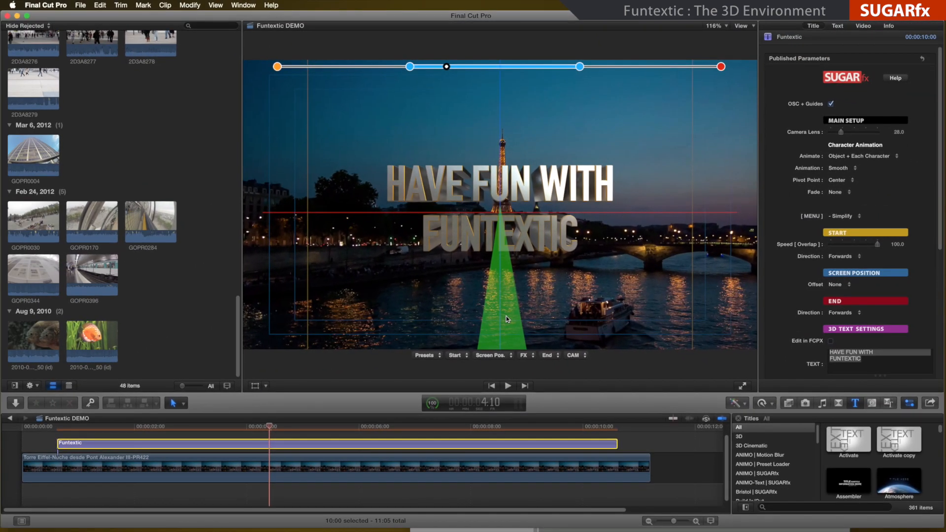
mouse_move(511, 294)
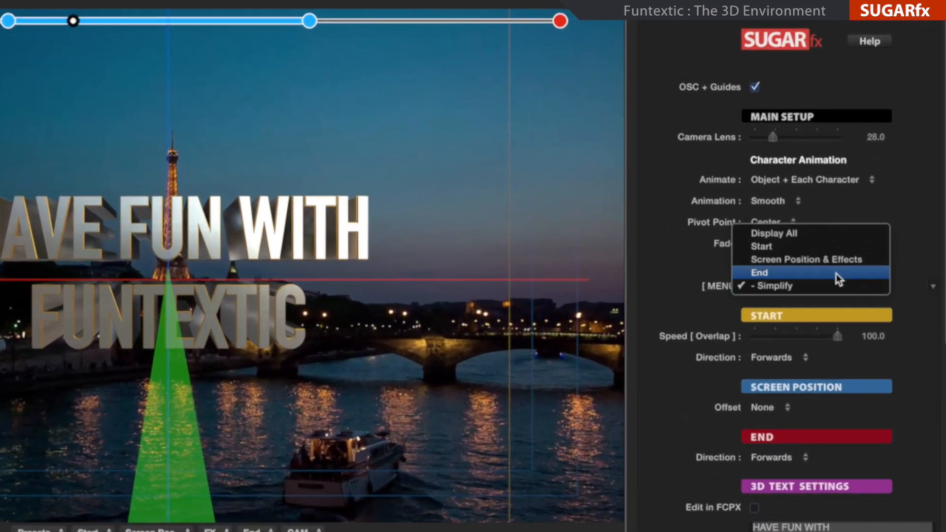
- Switch the parameter display to Screen Position & Effects
click(772, 286)
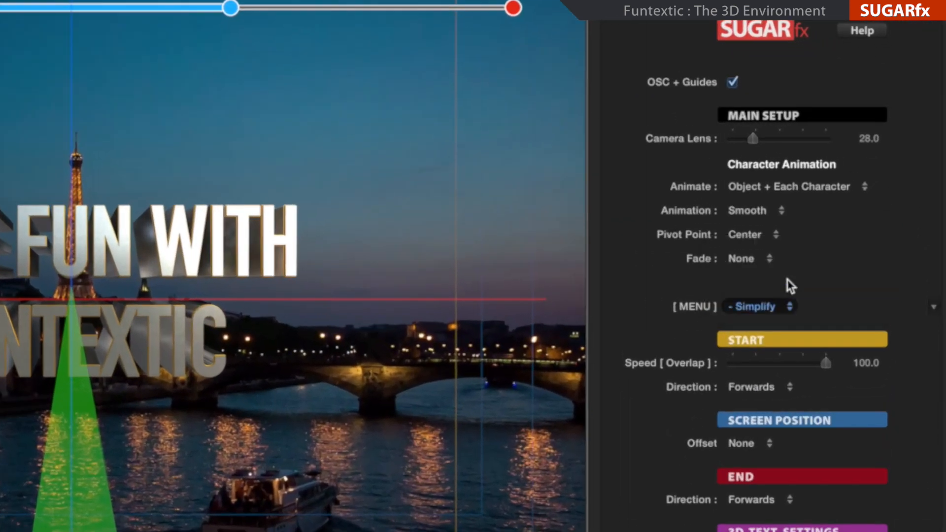
click(758, 306)
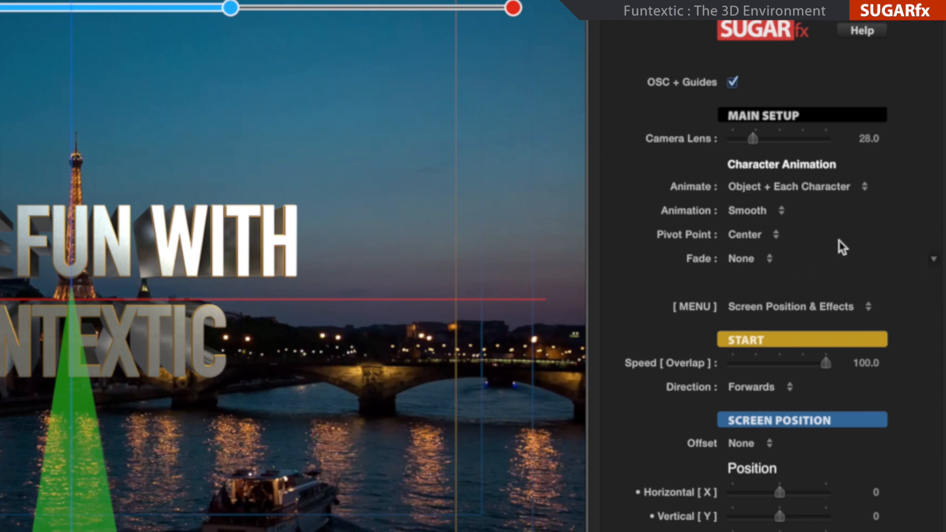
scroll(down, 3)
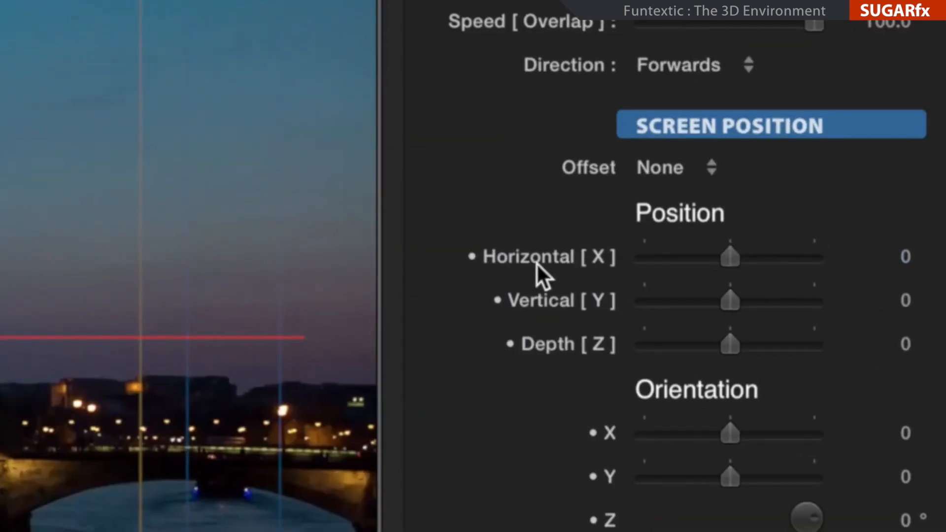
mouse_move(609, 320)
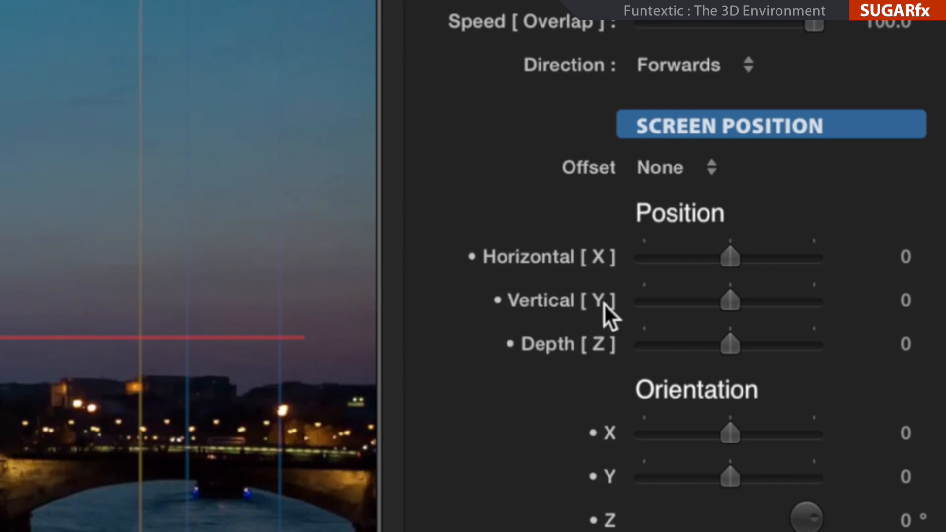
- Drag Horizontal X to shift the title left, then return it to 0
drag(729, 258, 824, 191)
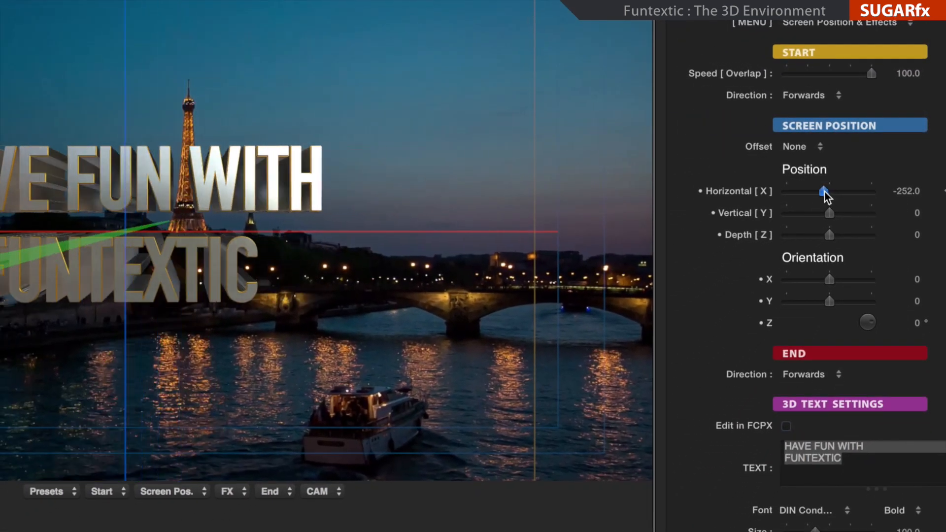
drag(824, 191, 829, 191)
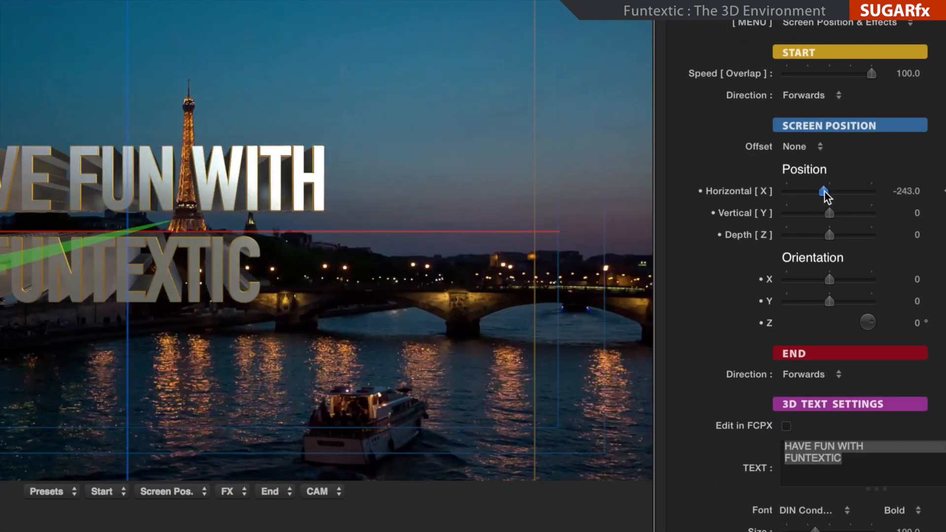
drag(823, 191, 829, 191)
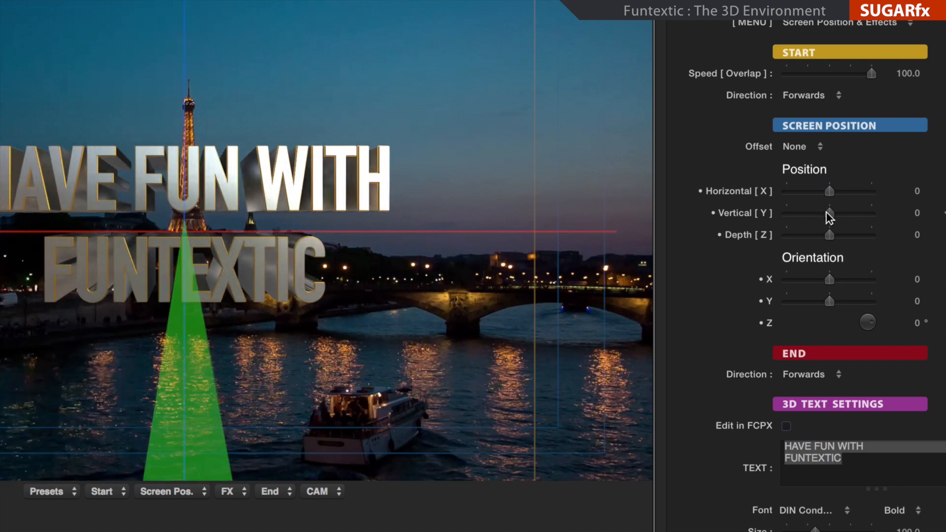
drag(828, 213, 838, 213)
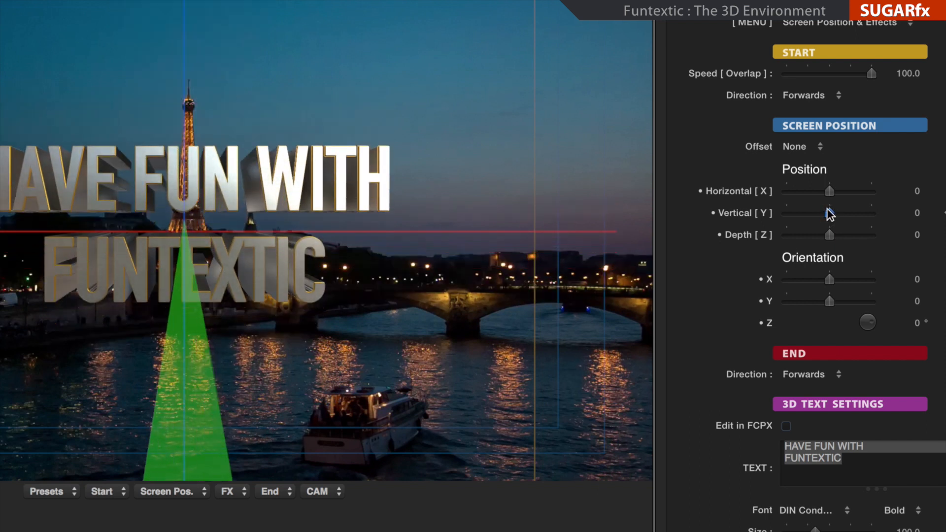
mouse_move(825, 205)
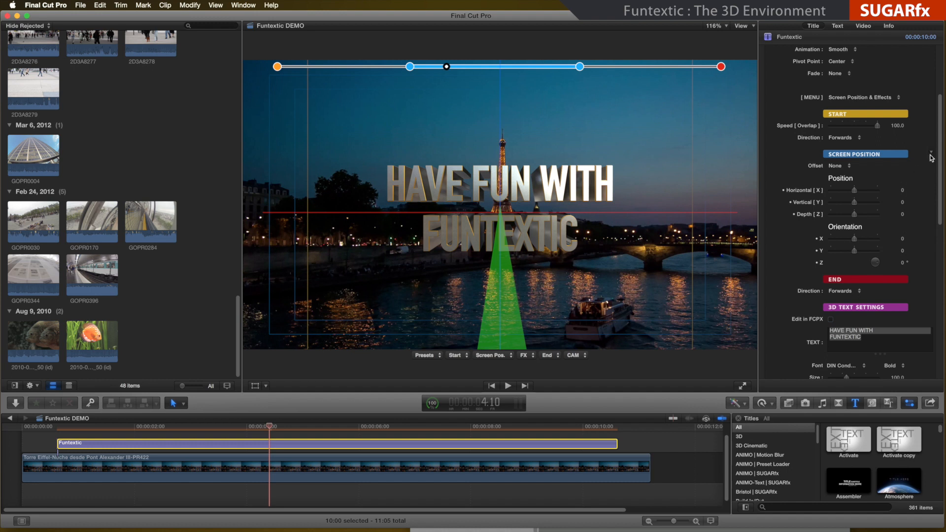
- In ADVANCED FX (Camera), push and pull Dolly Move around the title, ending at 0
scroll(down, 3)
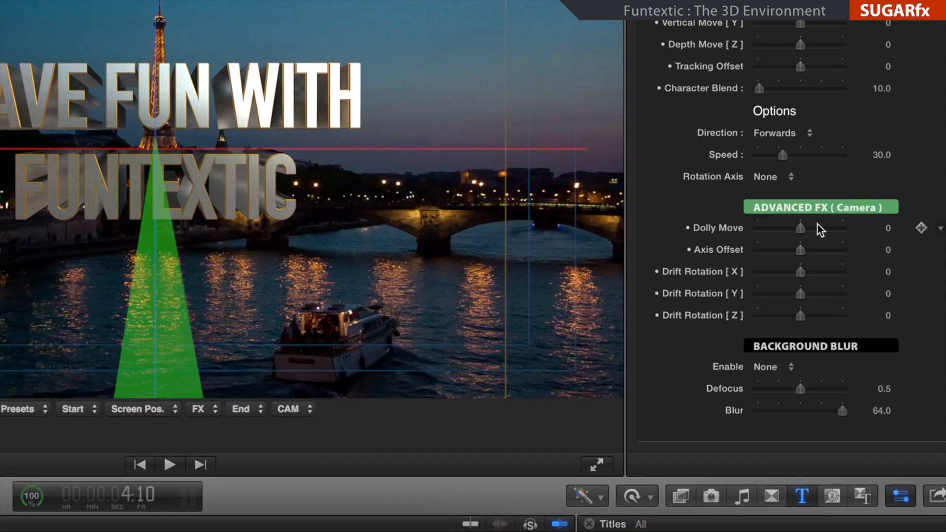
mouse_move(844, 245)
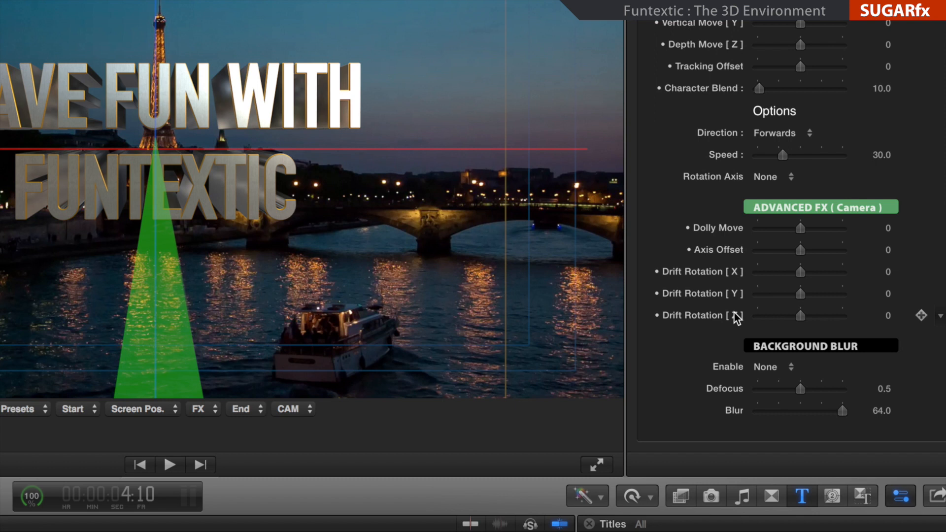
mouse_move(802, 236)
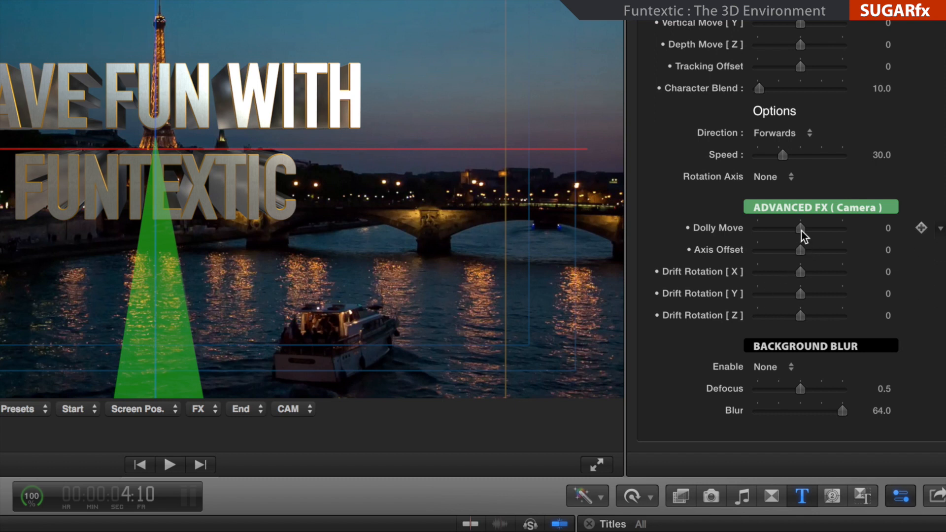
drag(803, 228, 795, 231)
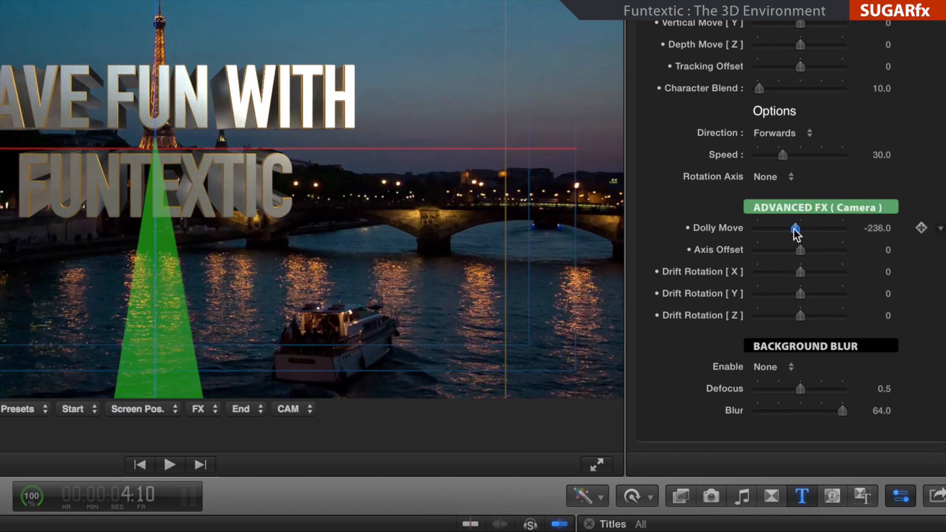
drag(796, 228, 793, 228)
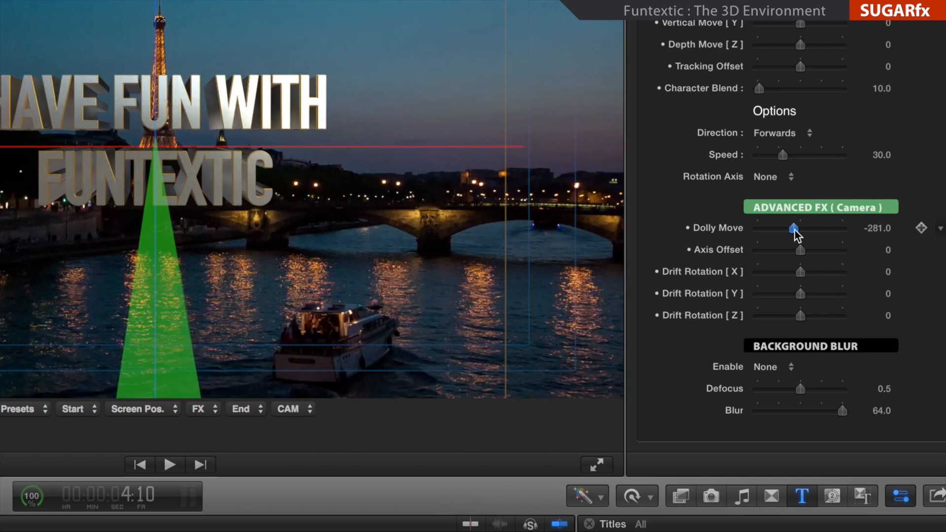
drag(792, 228, 812, 228)
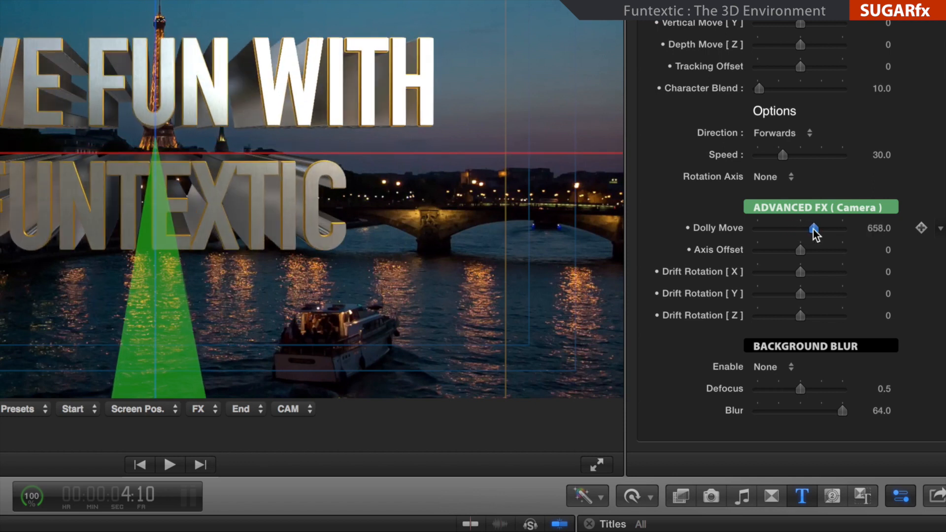
drag(811, 230, 795, 230)
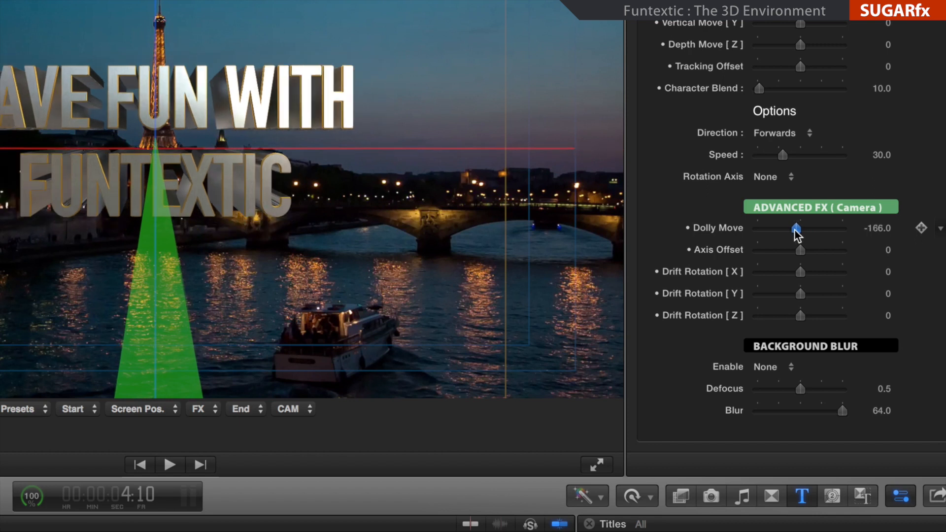
drag(793, 231, 784, 231)
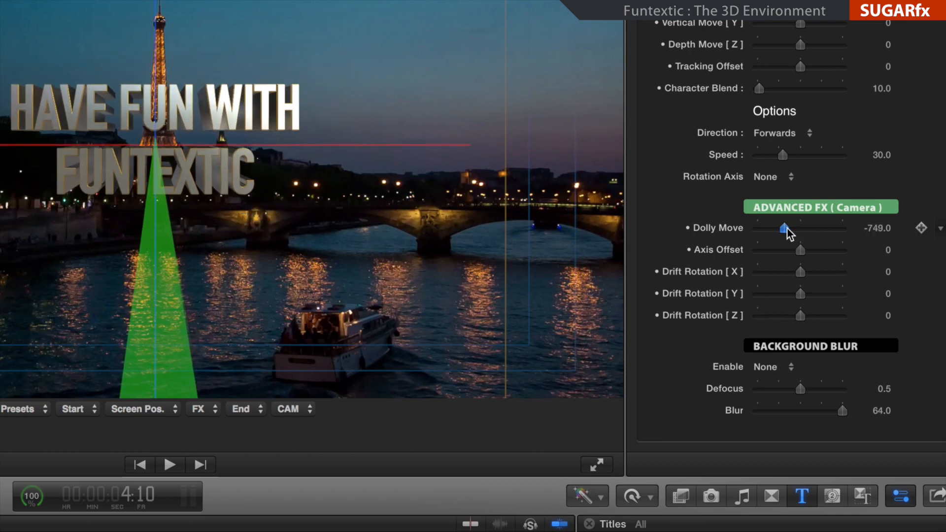
drag(782, 232, 805, 232)
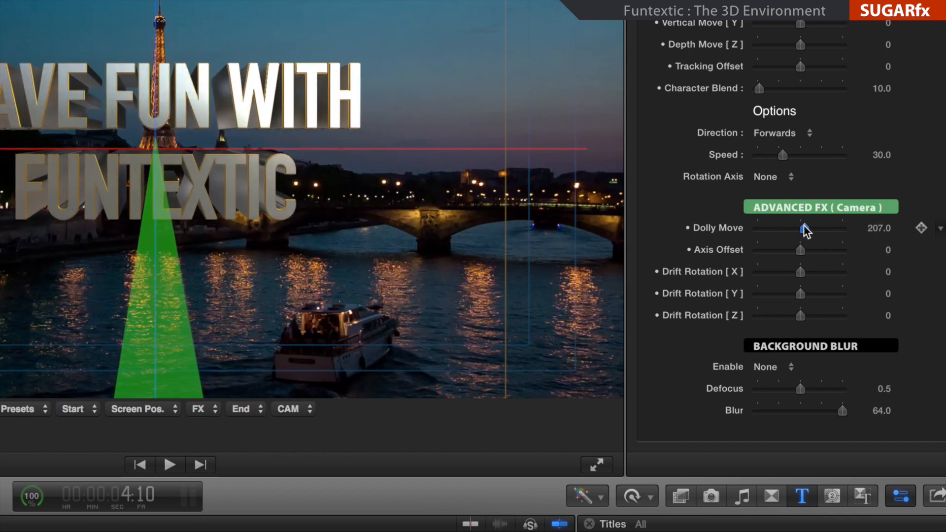
drag(820, 228, 801, 228)
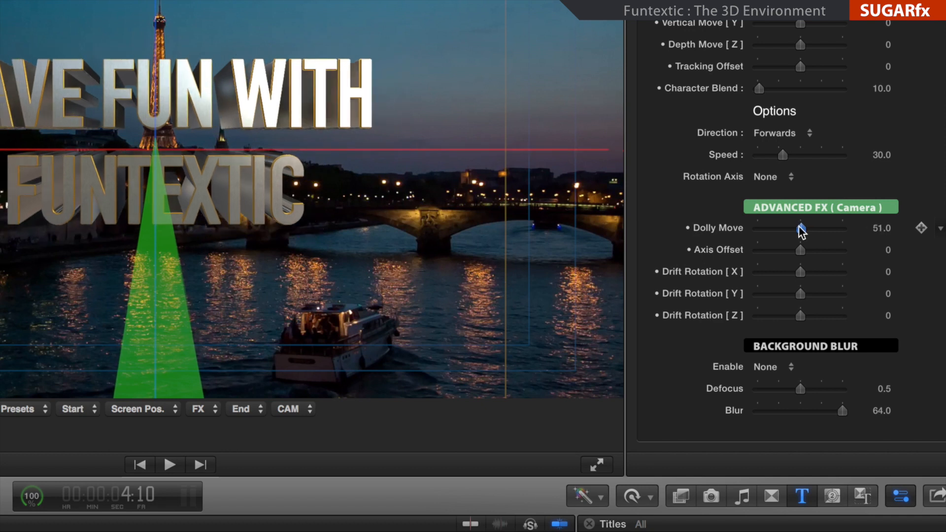
drag(800, 228, 789, 229)
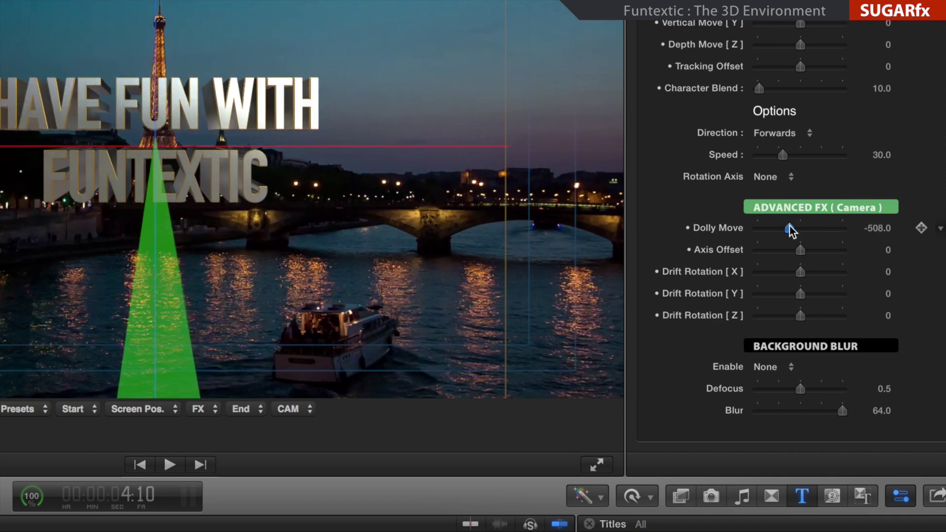
drag(788, 230, 803, 230)
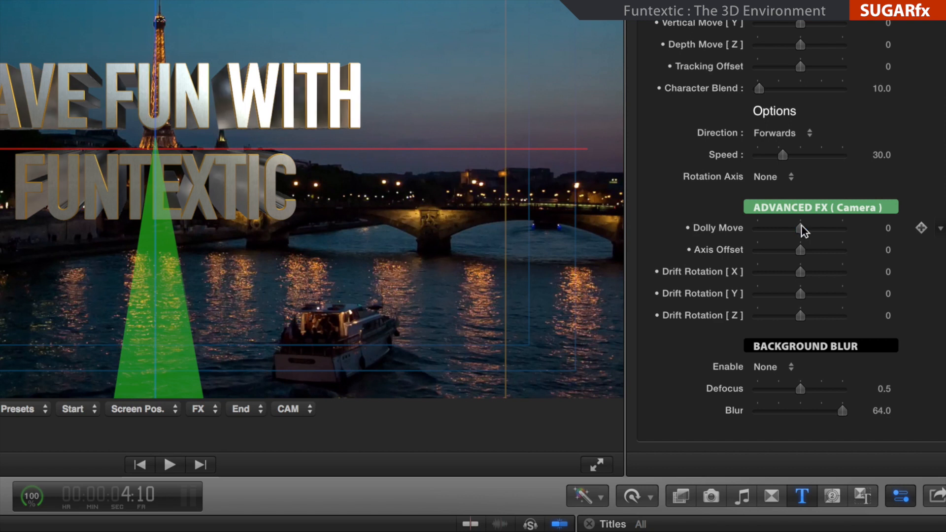
mouse_move(807, 242)
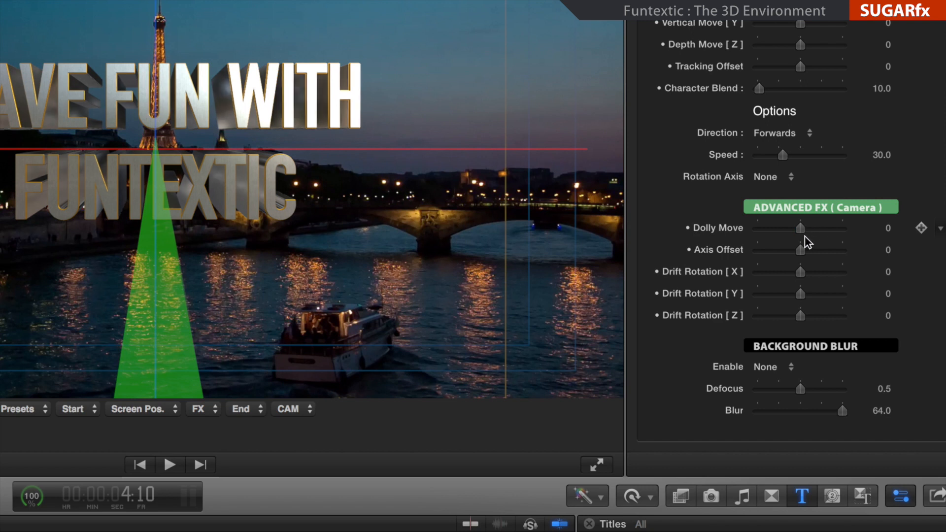
- Swing camera Axis Offset positive and negative to tilt the title, ending at 0
drag(800, 250, 796, 250)
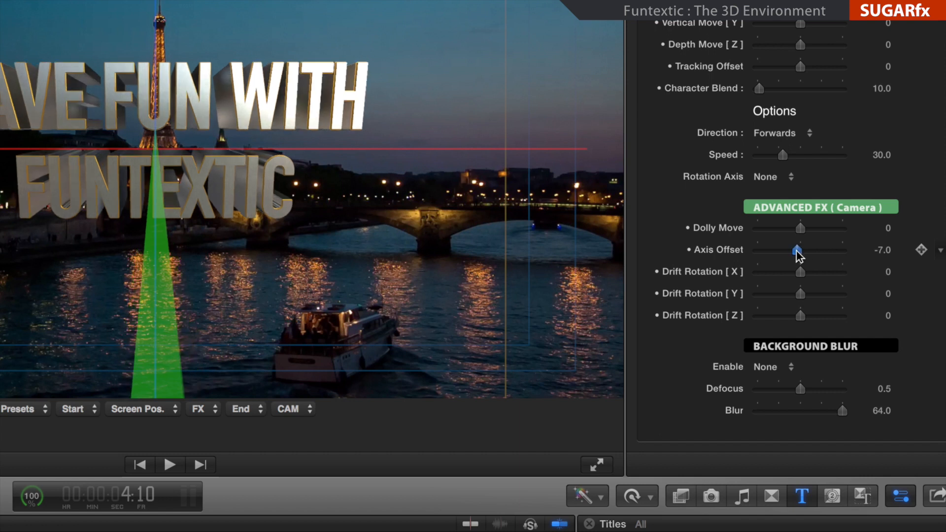
drag(796, 250, 812, 250)
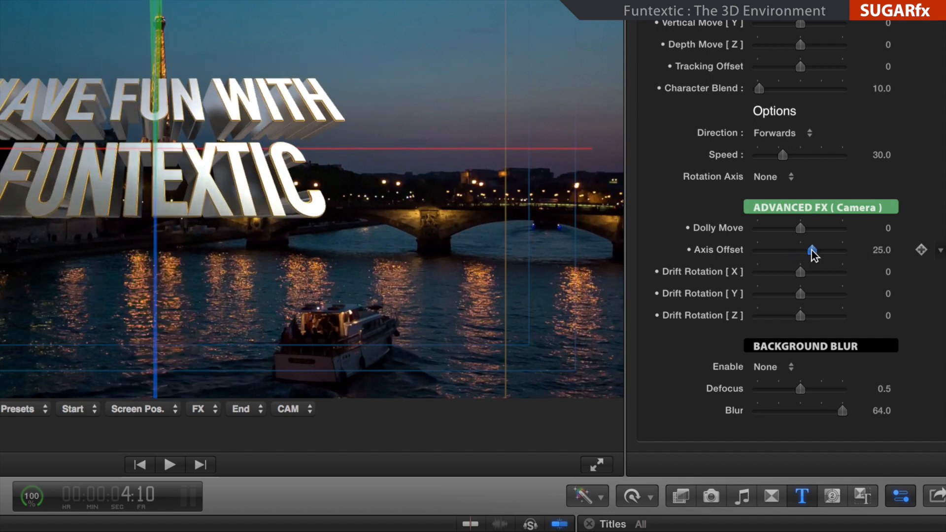
drag(814, 251, 810, 250)
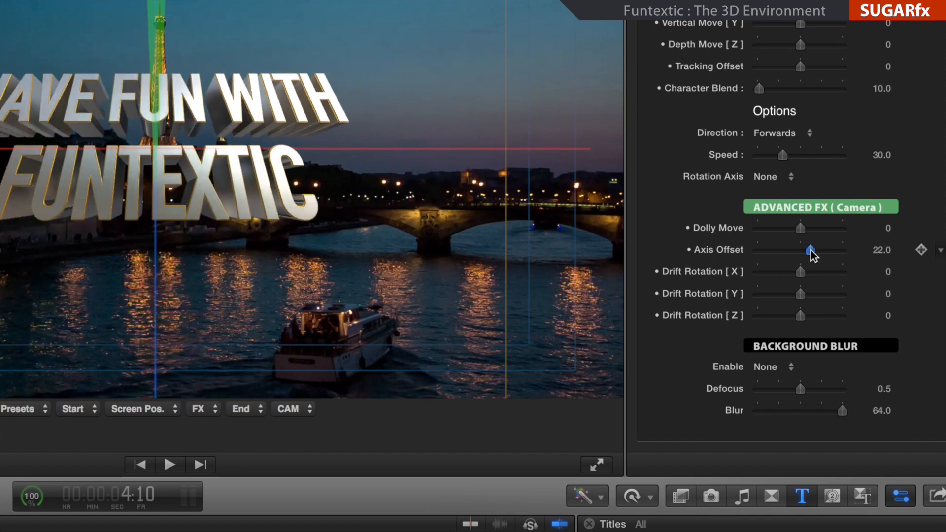
drag(809, 250, 788, 250)
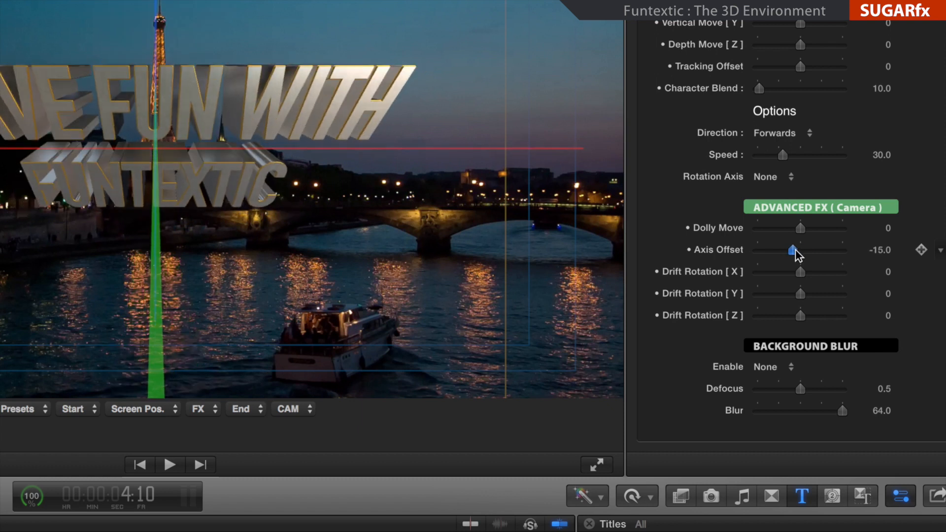
drag(787, 249, 798, 250)
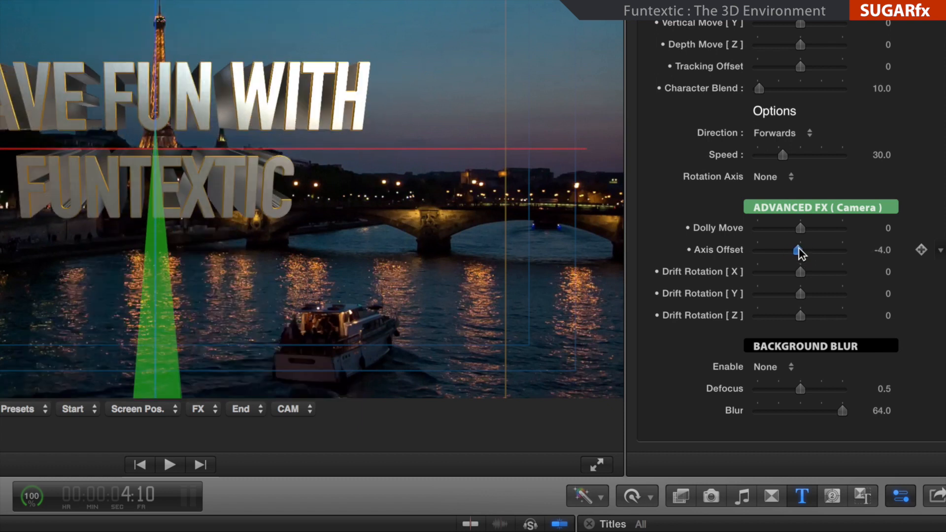
drag(799, 249, 799, 249)
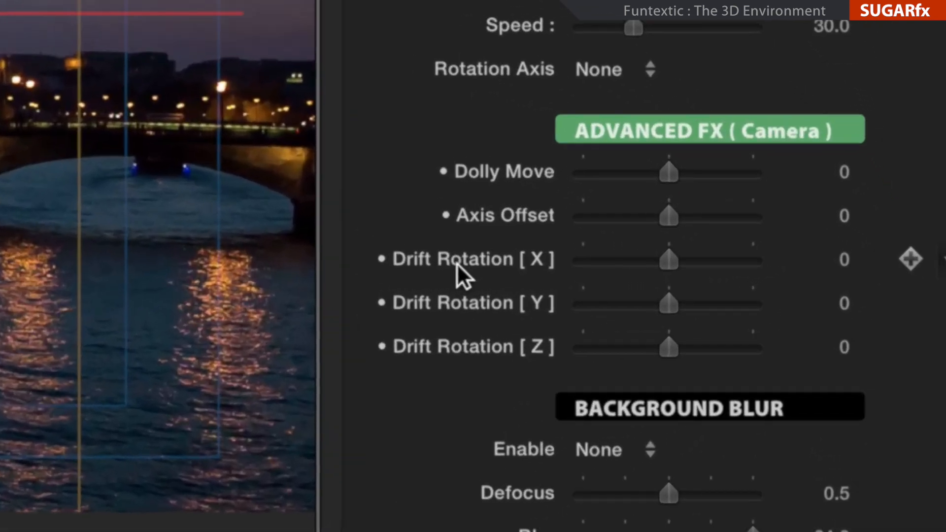
- Drag camera Drift Rotation X up to about 95, tilting the title backward
drag(668, 259, 651, 263)
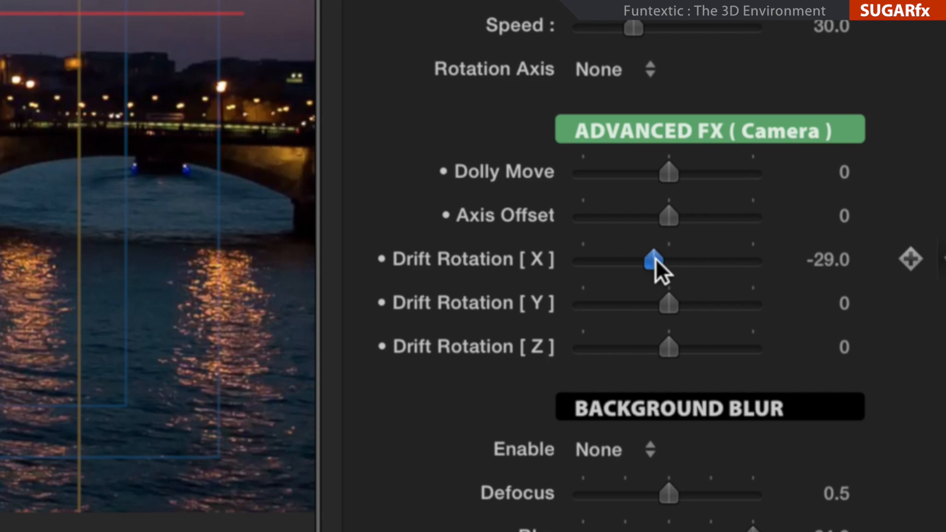
drag(649, 259, 699, 259)
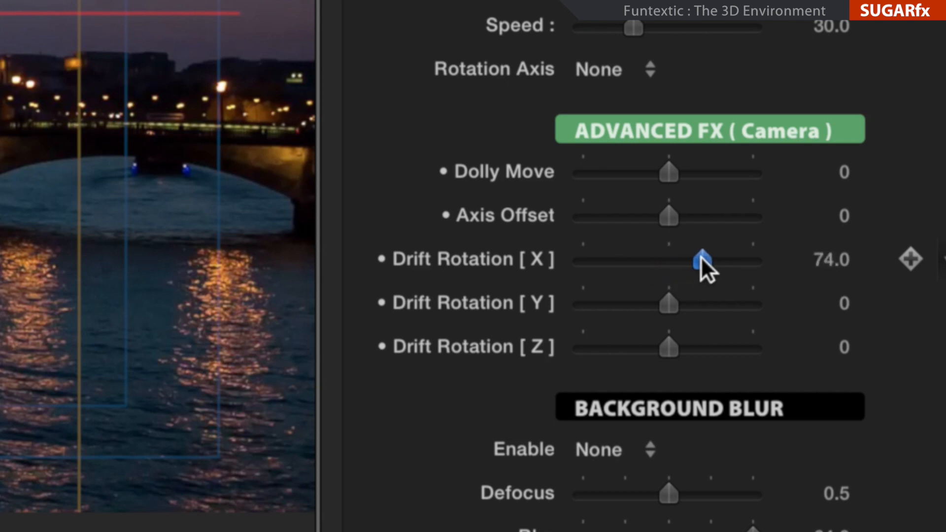
drag(699, 259, 730, 263)
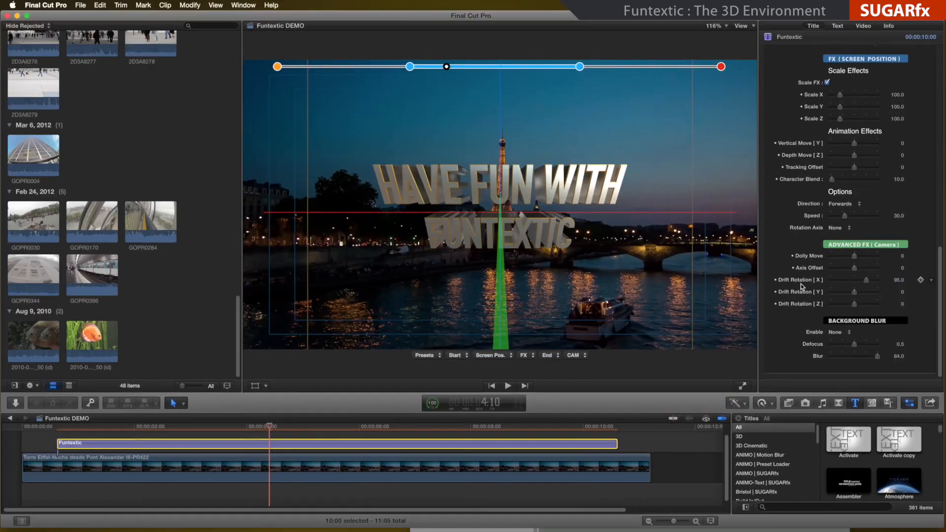
- Play back the dollied, rotated title (X 48, Y -27, Z -36) to preview it
click(508, 385)
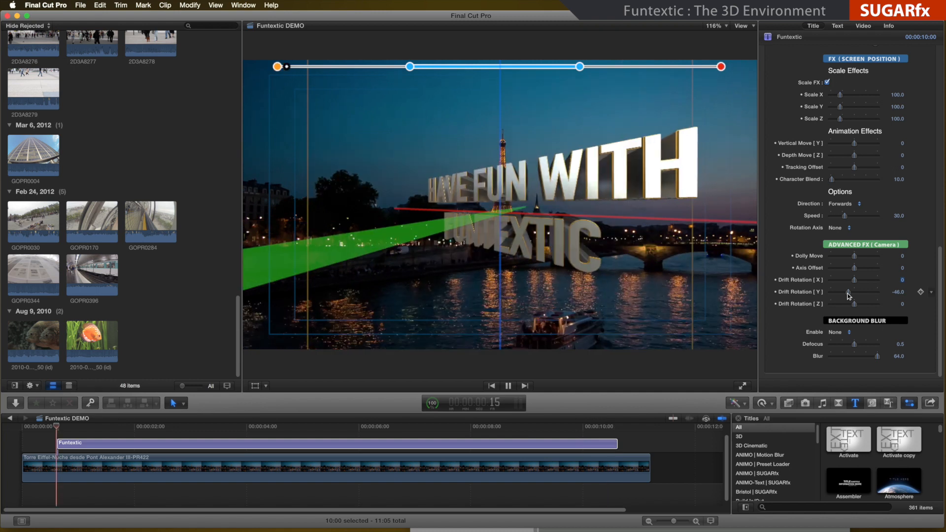
click(195, 426)
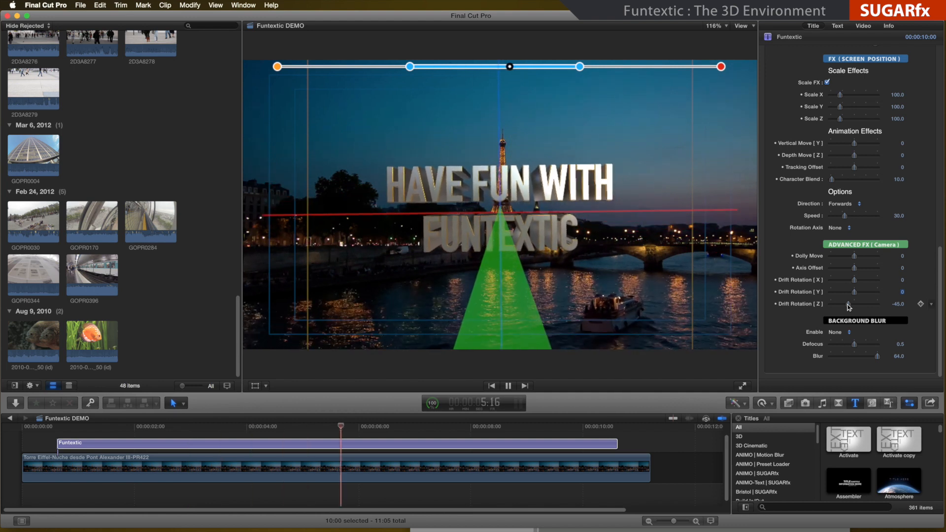
click(493, 440)
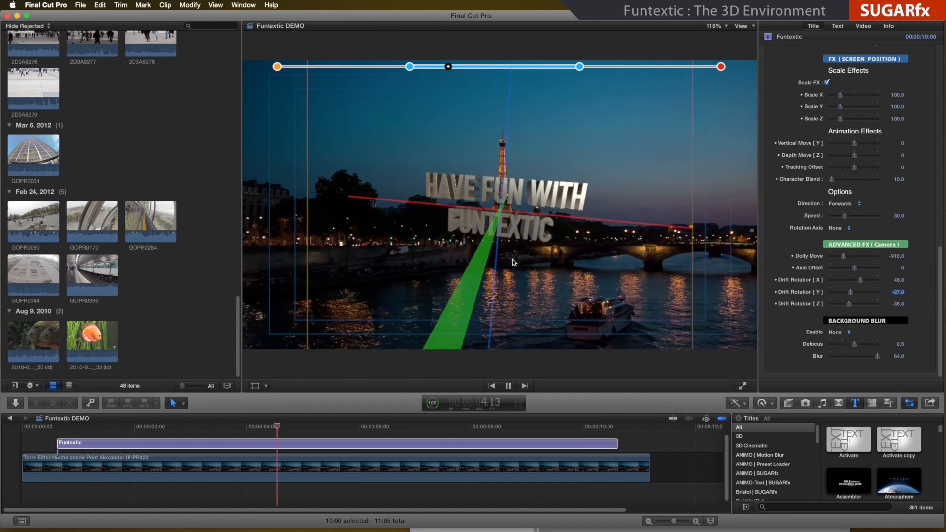
- Stop the preview playback of the rotated title
click(508, 386)
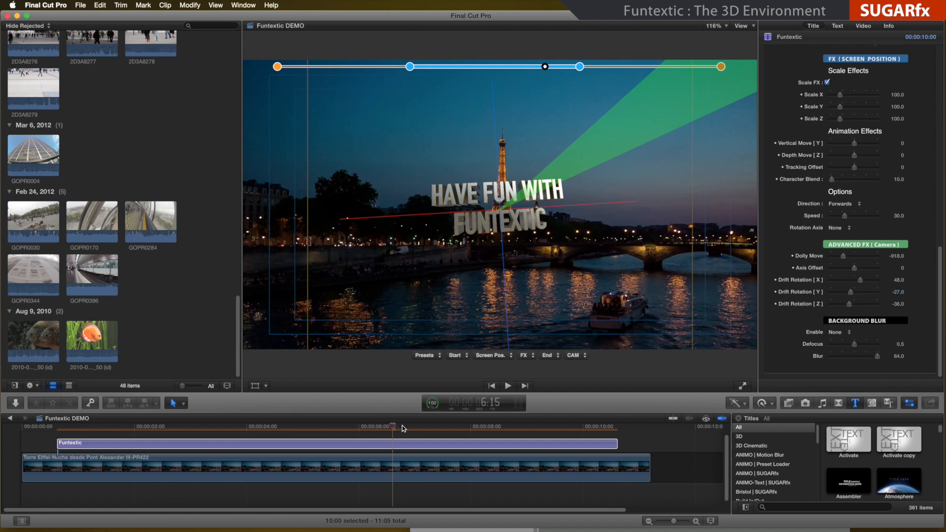
mouse_move(414, 429)
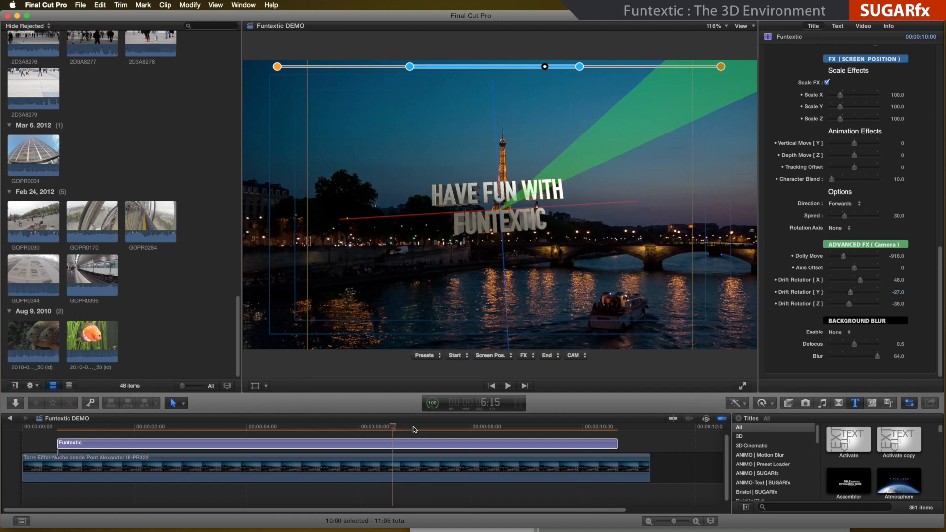
mouse_move(433, 431)
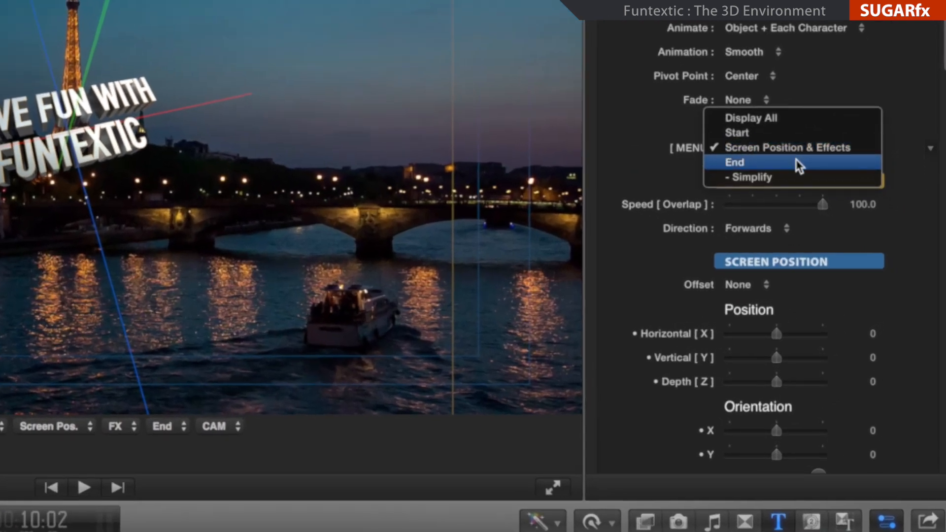
- Show only the End settings and test End Vertical Y, returning it to 0
click(735, 162)
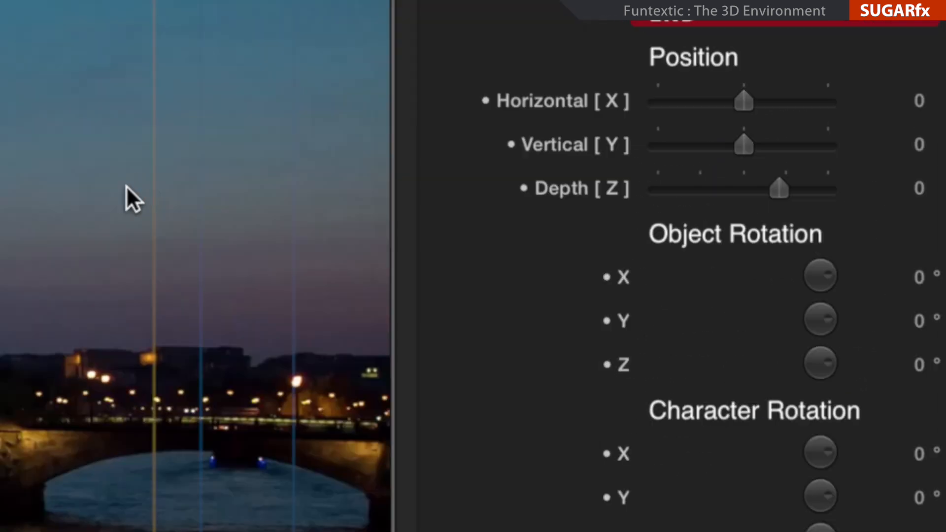
mouse_move(621, 125)
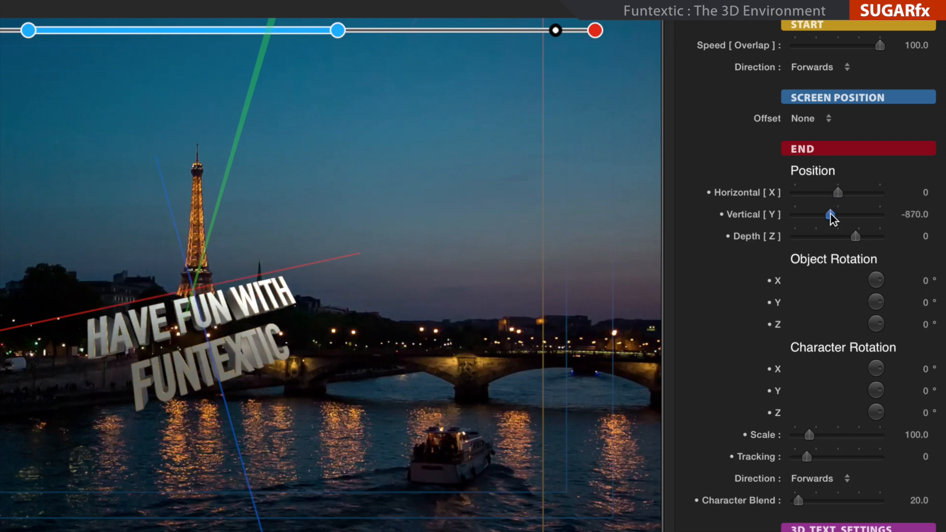
drag(829, 215, 843, 214)
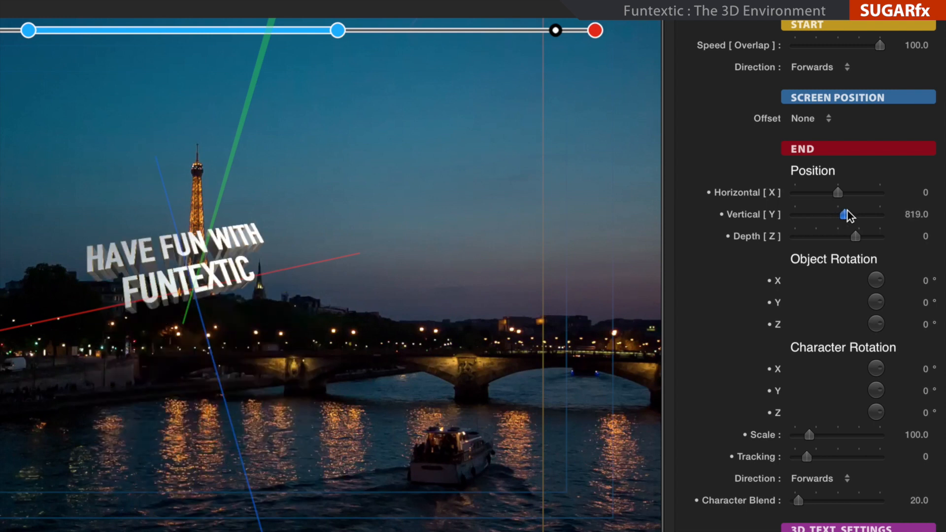
drag(845, 214, 836, 215)
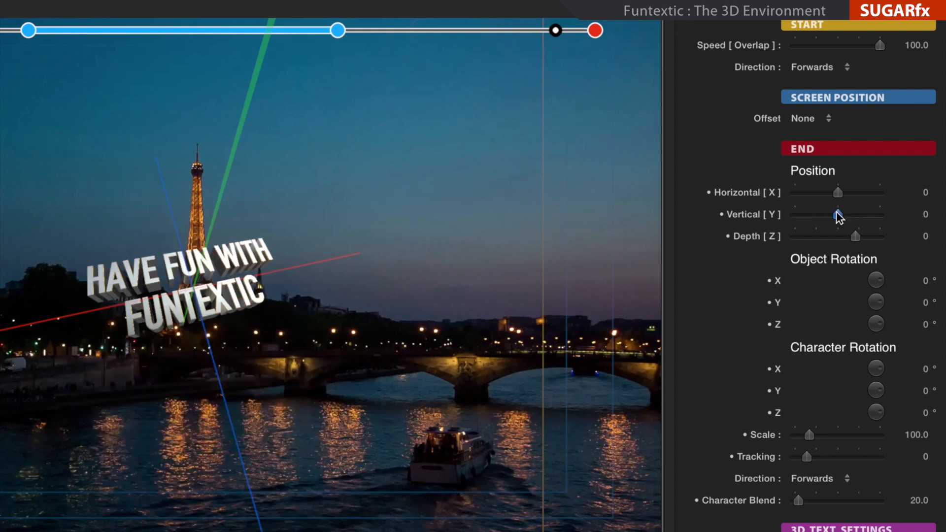
drag(855, 236, 829, 236)
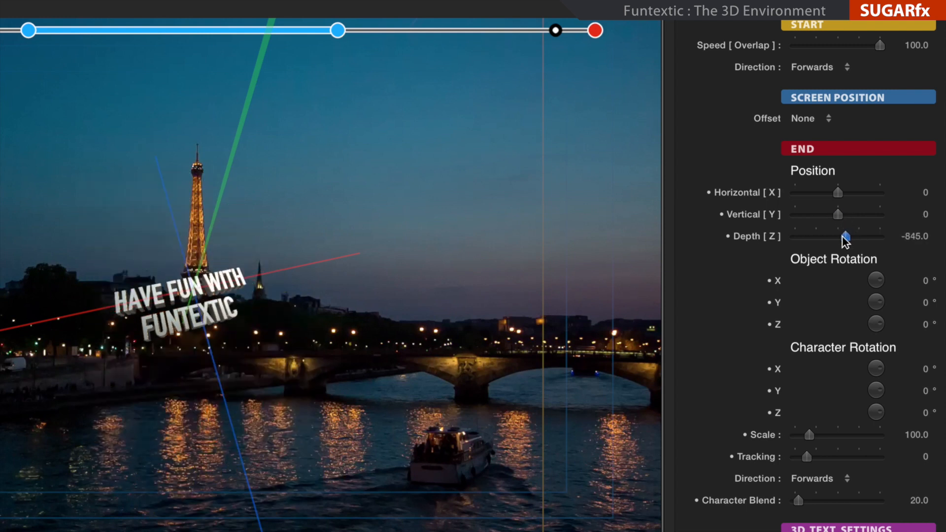
- Push End Depth Z far back to about -1439
drag(828, 236, 852, 236)
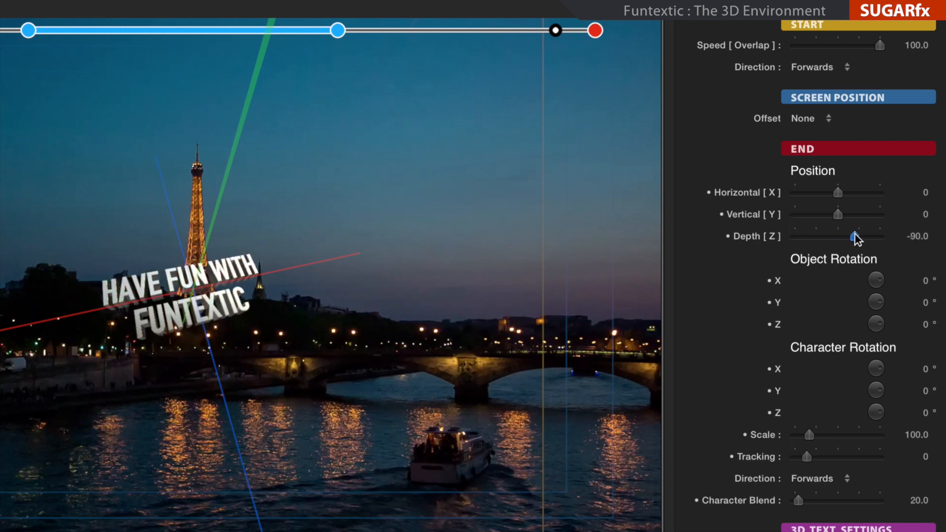
drag(853, 236, 859, 237)
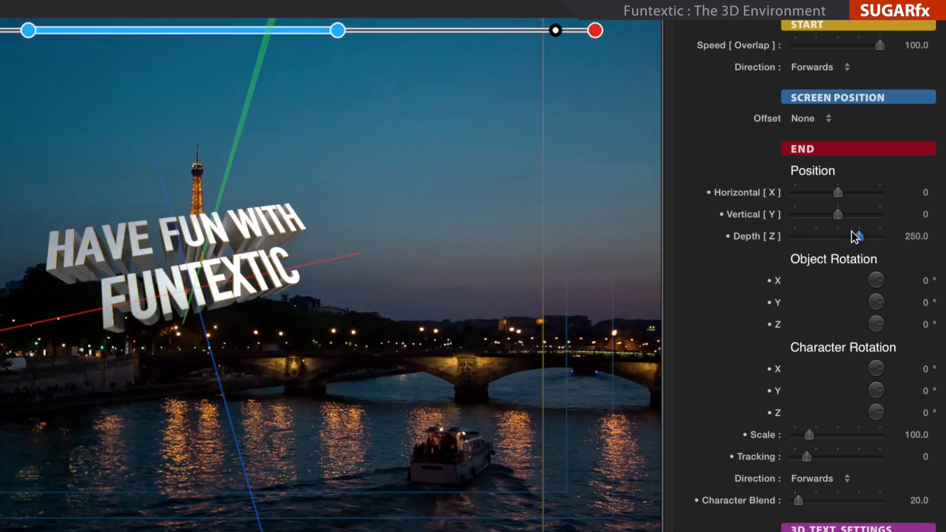
drag(859, 236, 837, 236)
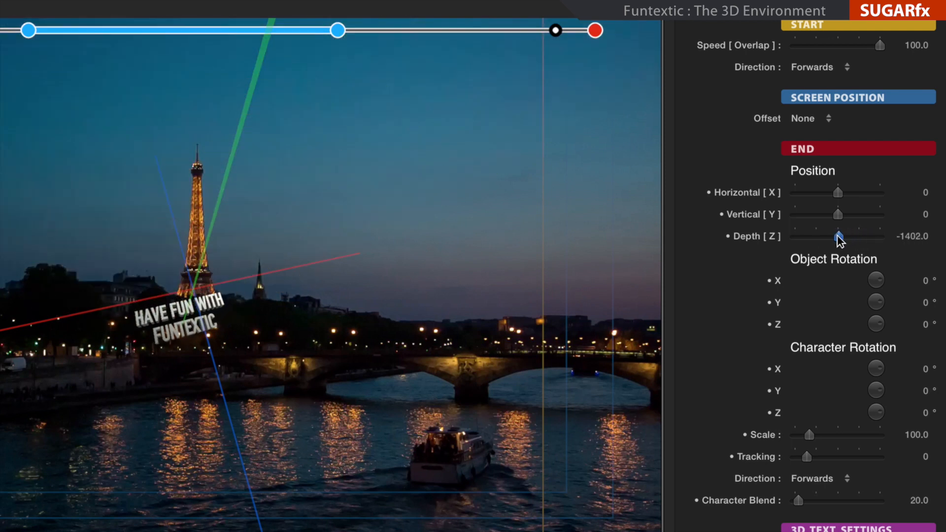
drag(840, 237, 837, 236)
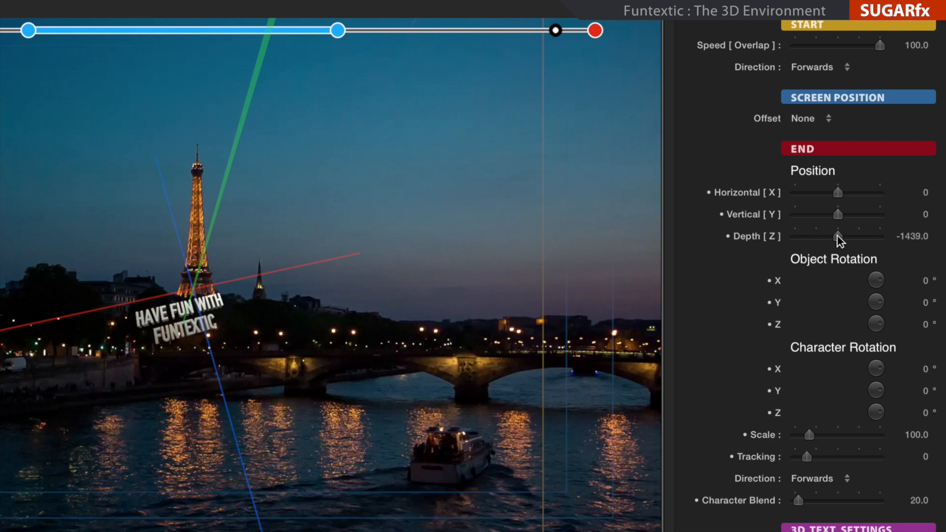
mouse_move(731, 245)
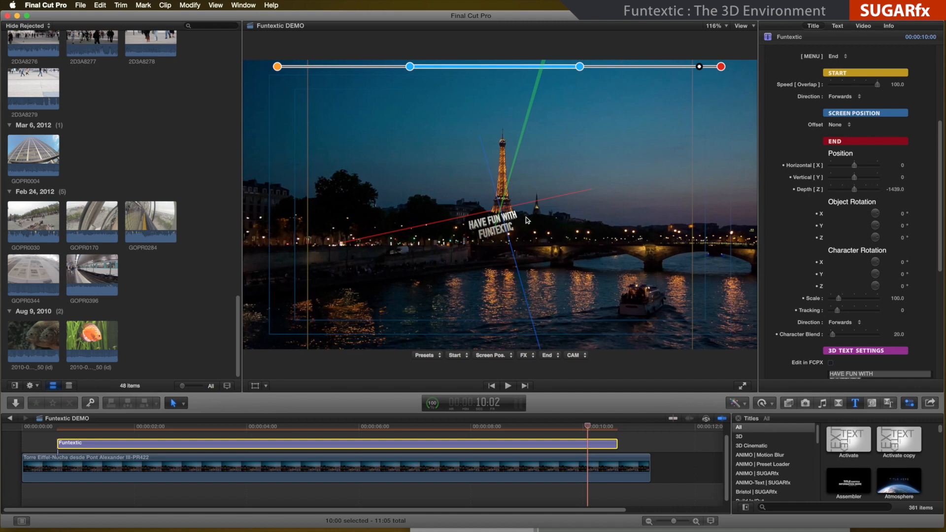
mouse_move(533, 136)
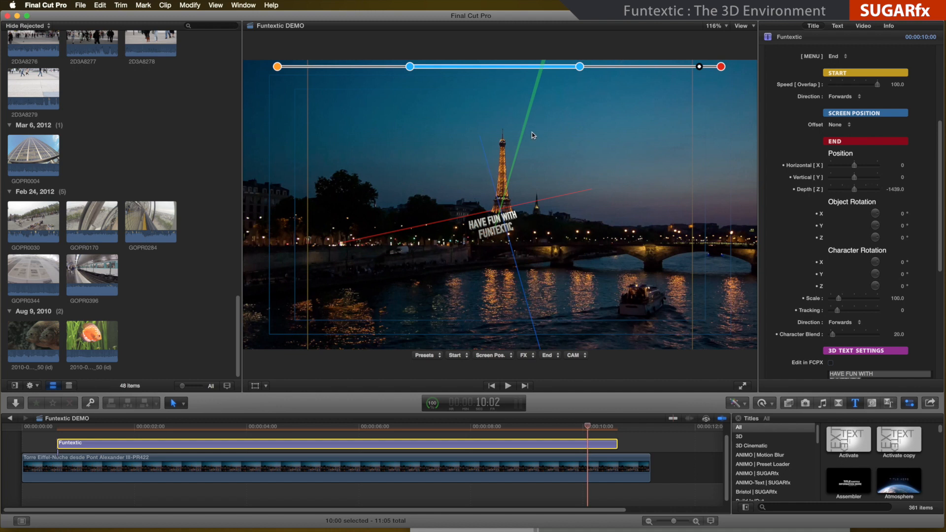
mouse_move(568, 372)
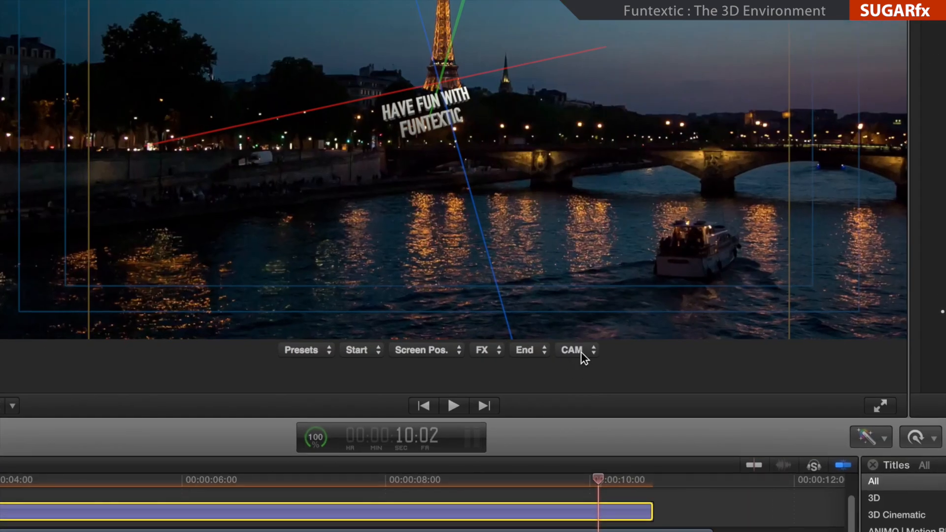
- Apply the Right to Left CAM preset and play it back to preview
click(573, 350)
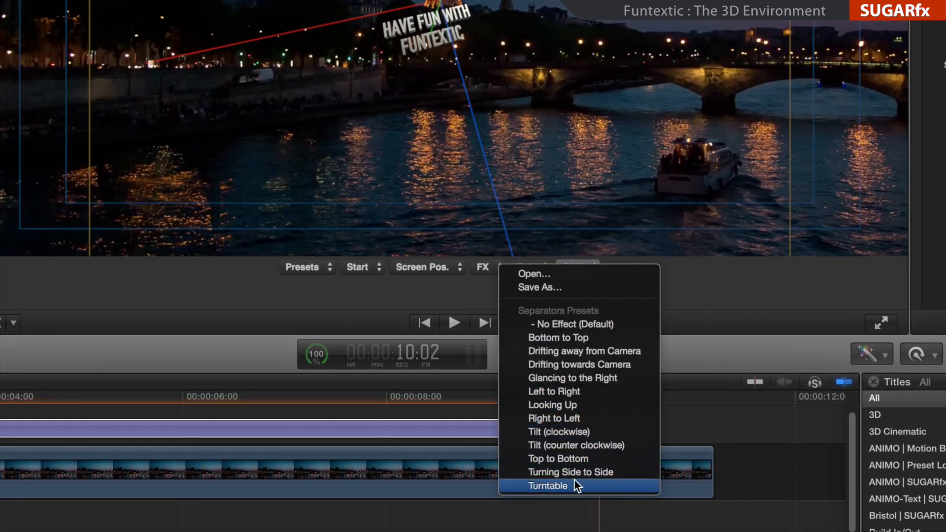
mouse_move(570, 425)
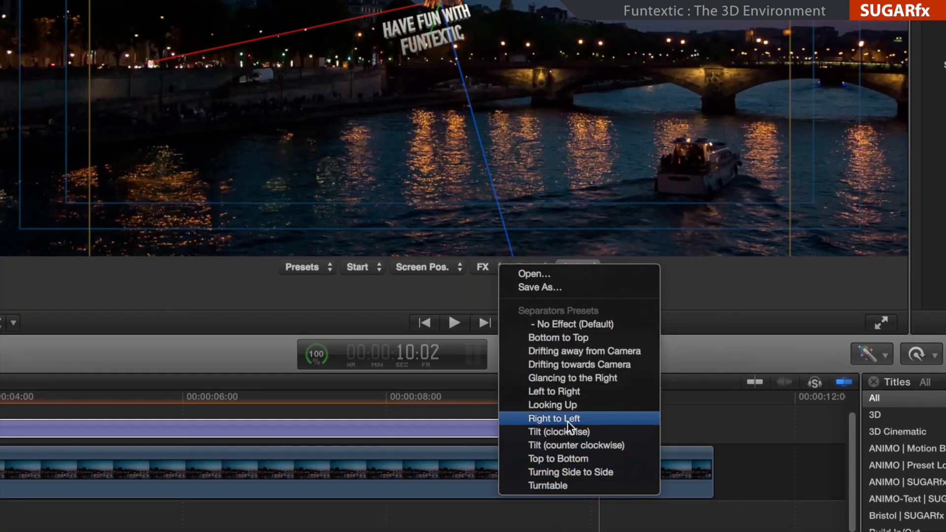
click(553, 418)
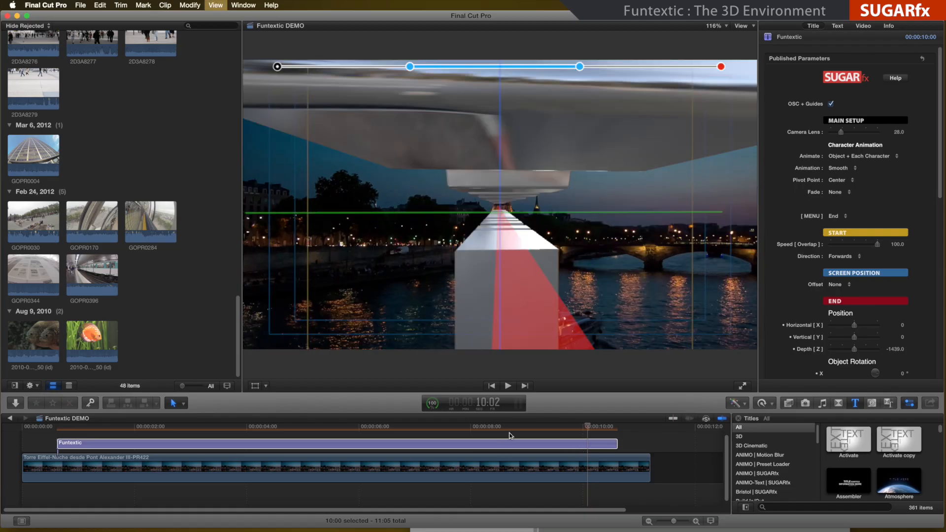
click(507, 386)
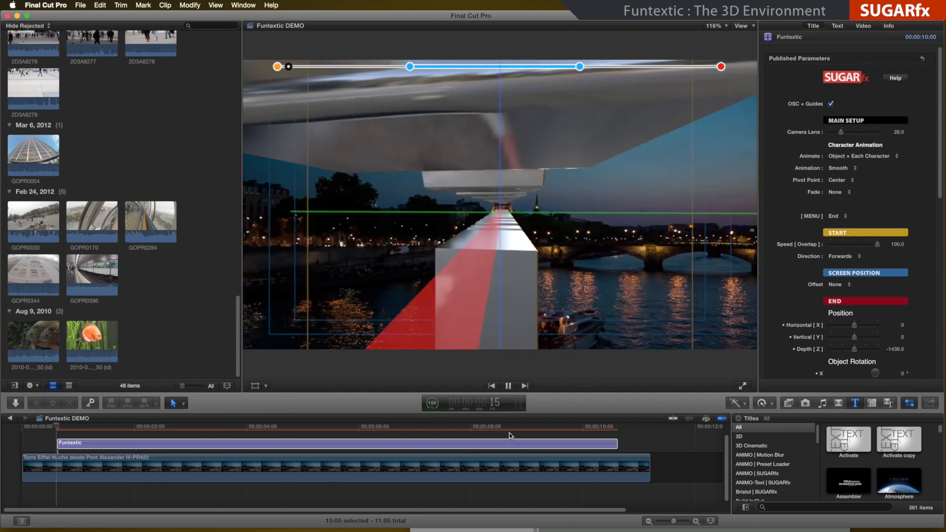
click(281, 427)
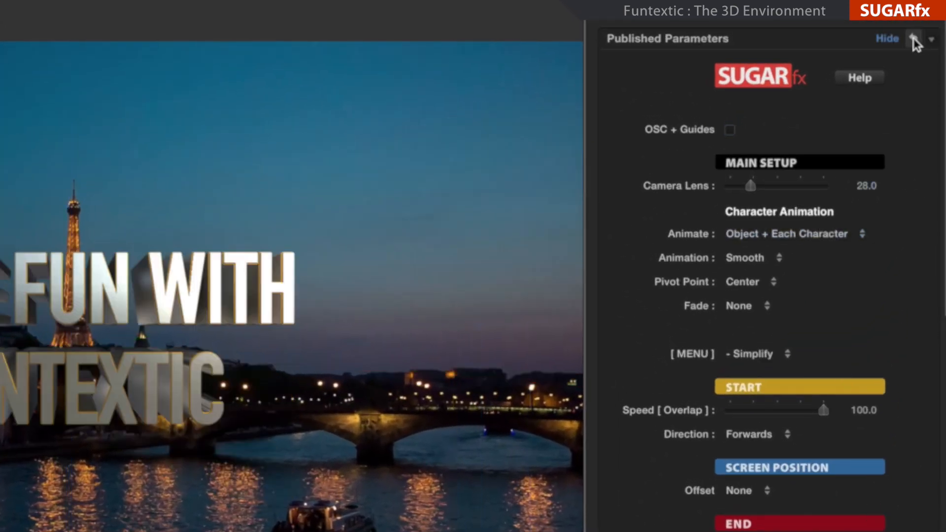
- Reset all title parameters to defaults and re-enable OSC + Guides
click(888, 38)
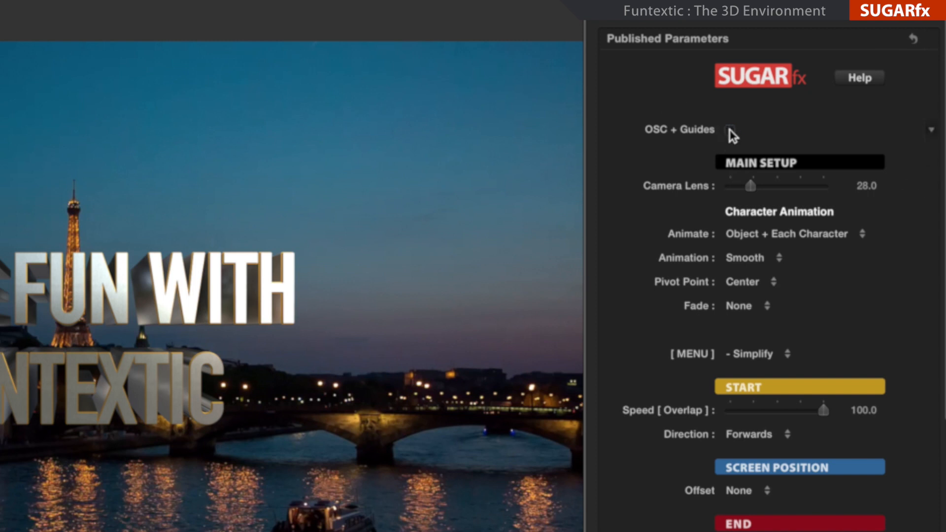
click(730, 131)
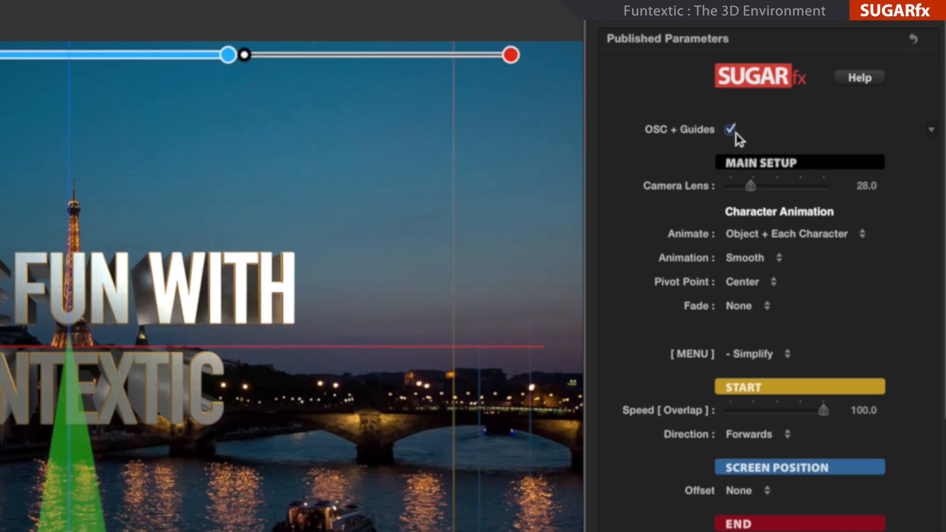